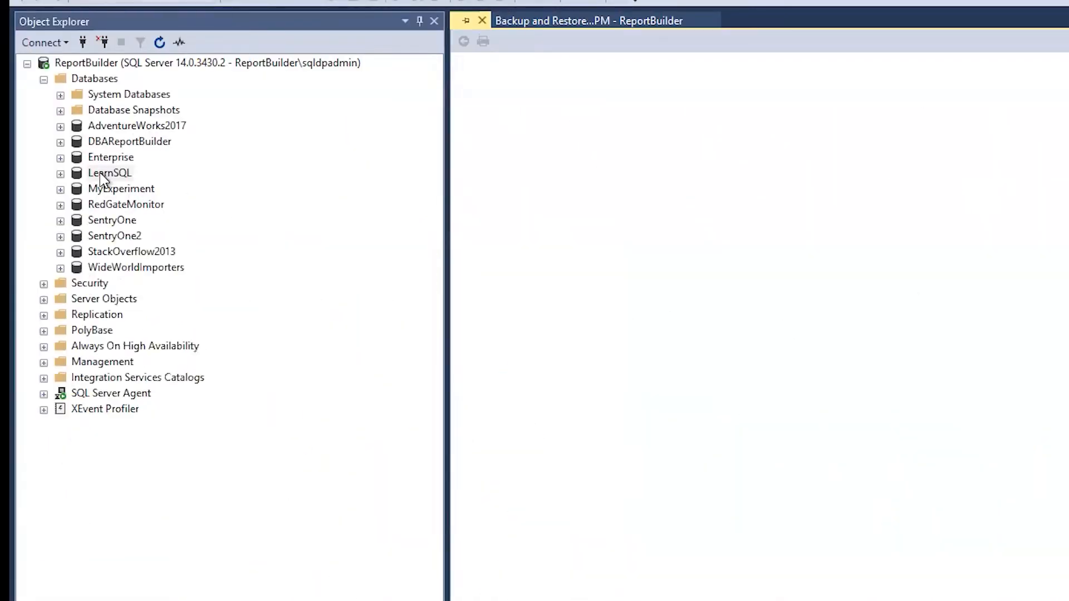
Step: Start a backup of the LearnSQL database via Tasks > Back Up from its context menu
{"action": "right_click", "coordinate": [109, 173]}
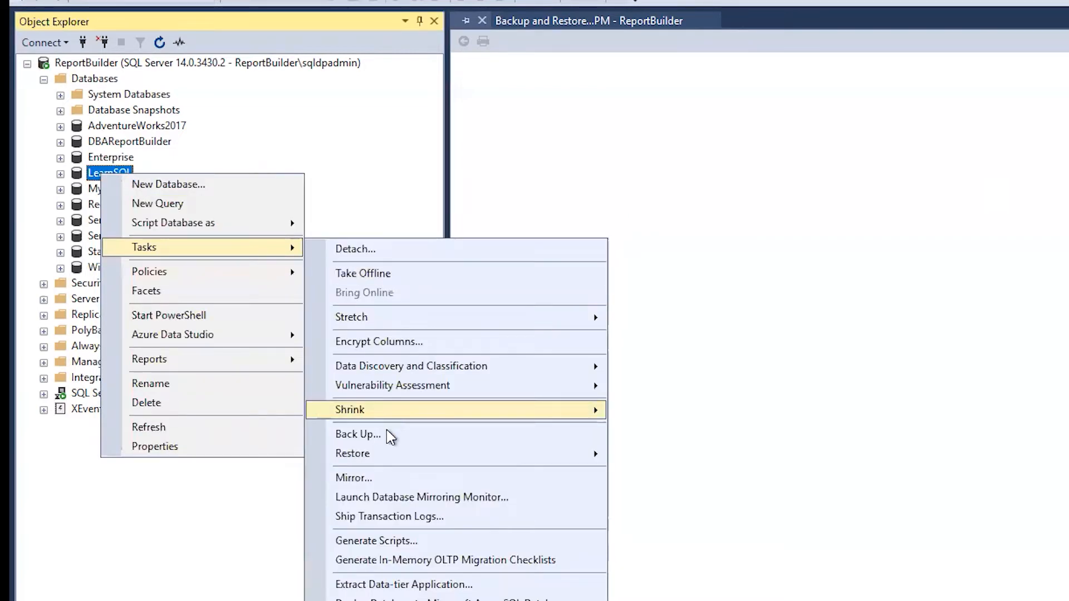
{"action": "left_click", "coordinate": [357, 434]}
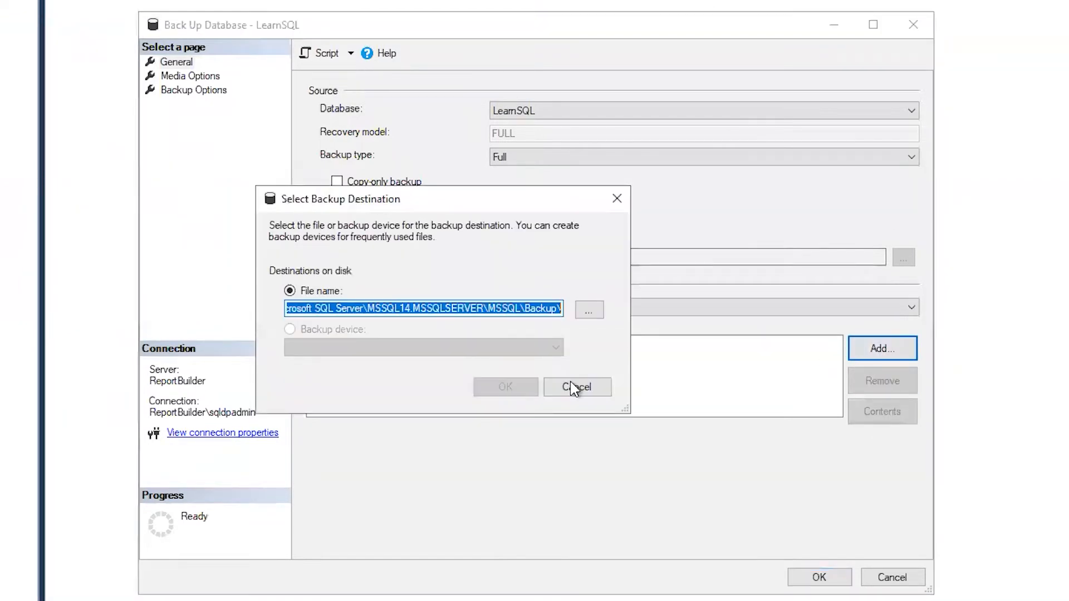
Step: Cancel the destination chooser and script the LearnSQL full backup to a new query window
{"action": "left_click", "coordinate": [577, 386]}
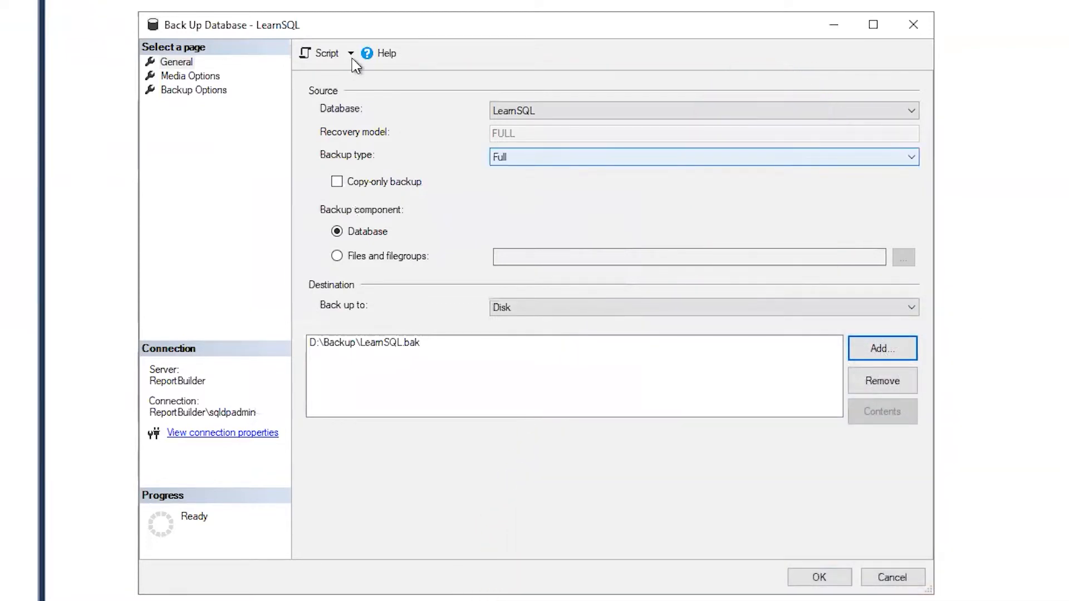
{"action": "left_click", "coordinate": [352, 54]}
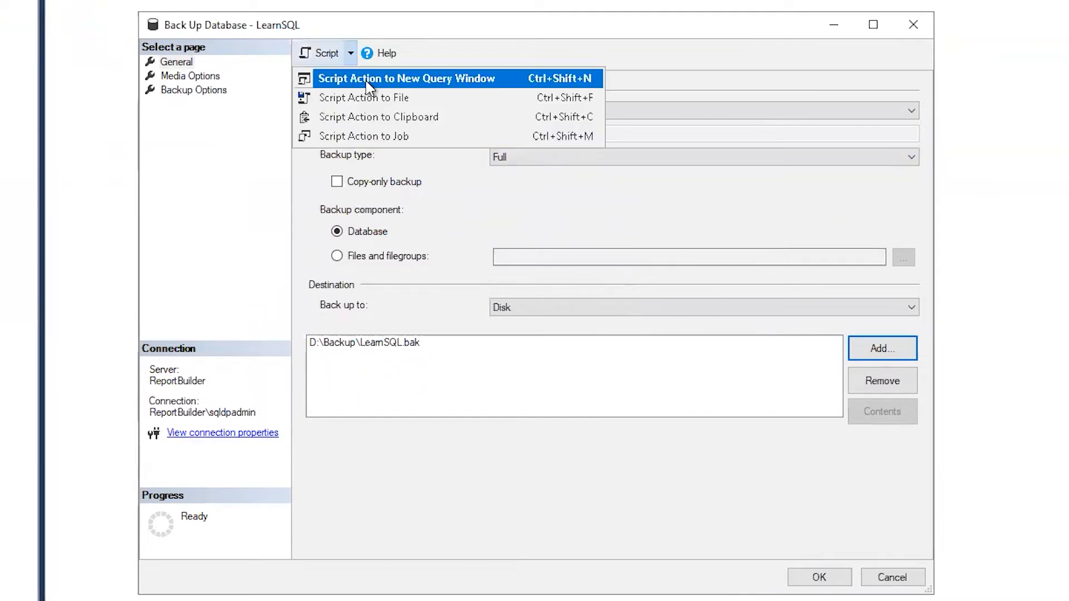
{"action": "left_click", "coordinate": [406, 78]}
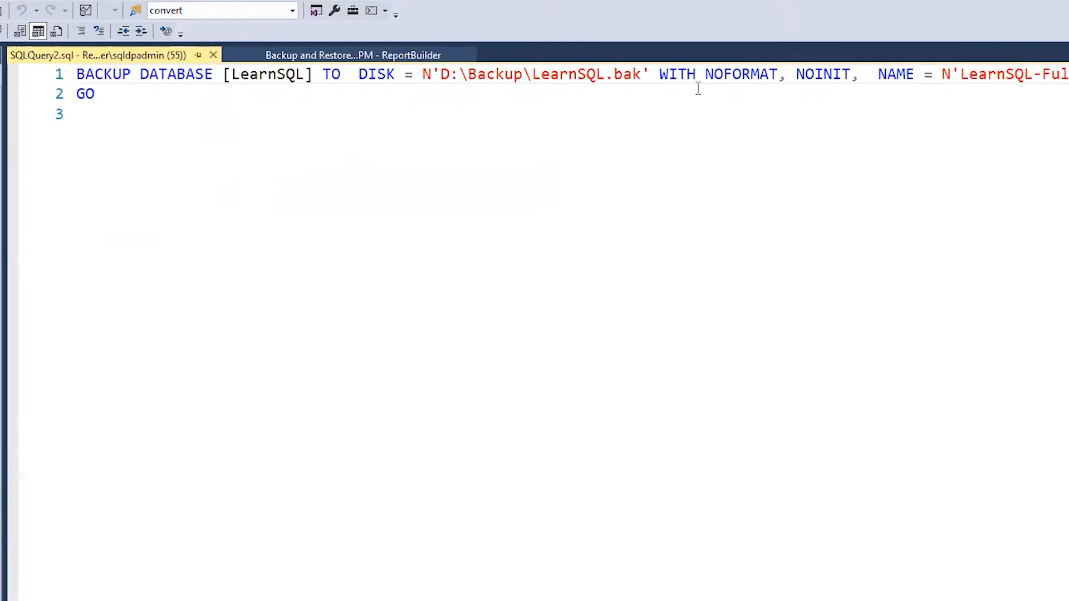
{"action": "mouse_move", "coordinate": [437, 79]}
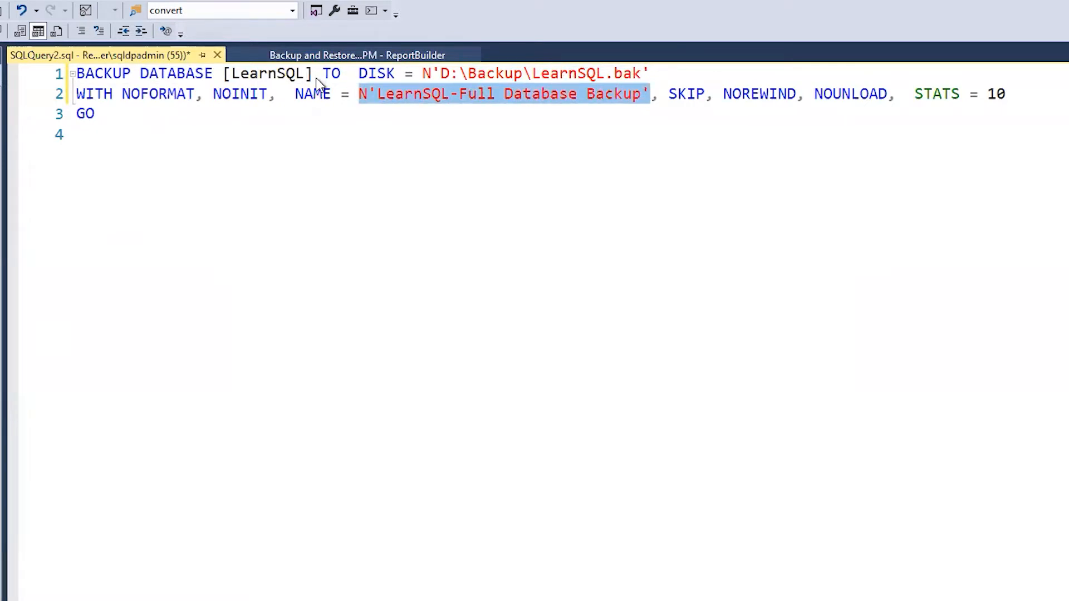
Step: Retarget the script to MyExperiment writing D:\Backup\MyExperiment.bak, and run it
{"action": "type", "text": "MyExperiment"}
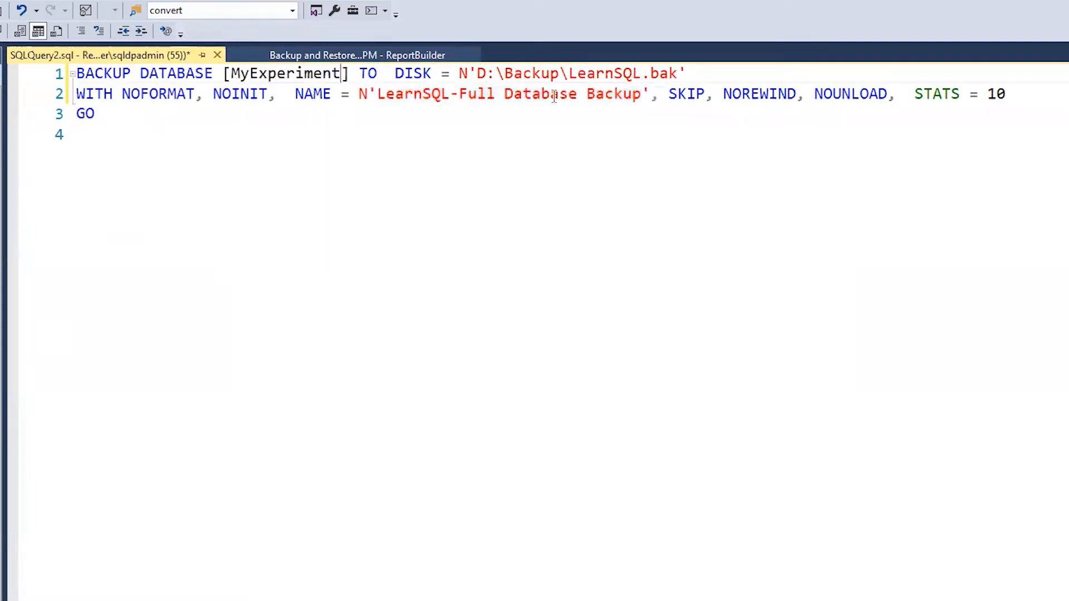
{"action": "double_click", "coordinate": [602, 74]}
{"action": "type", "text": "MyExperiment"}
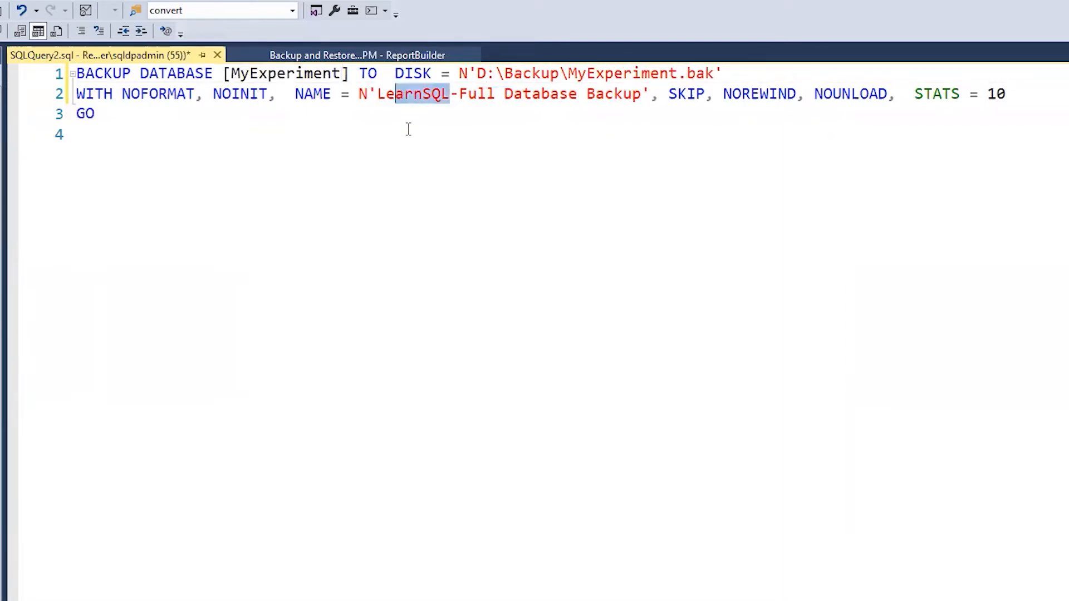
{"action": "key", "text": "F5"}
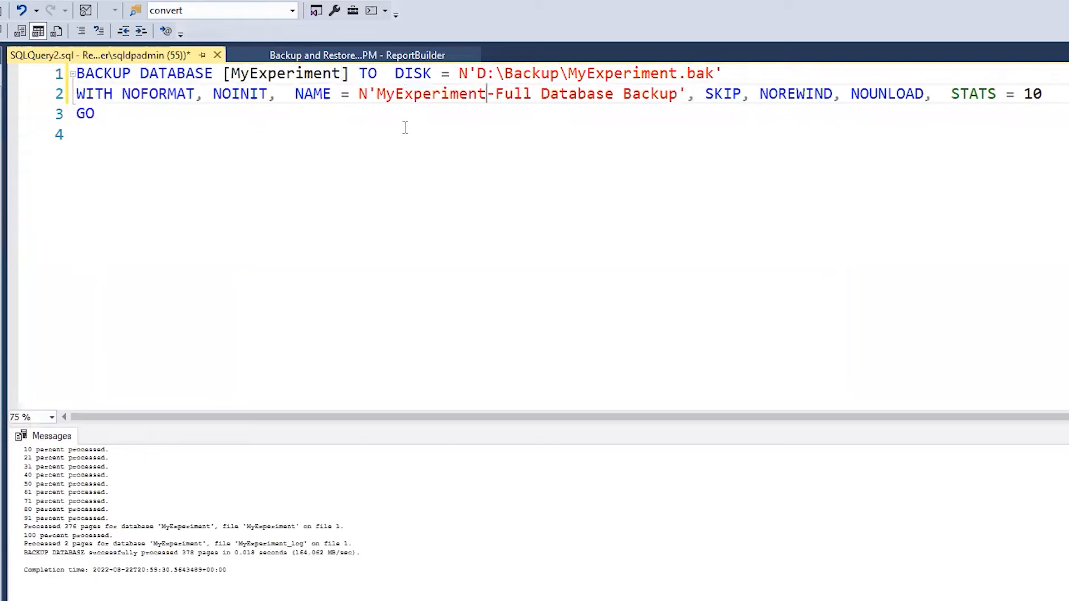
Step: Back up to MyExperiment_v2.bak, then rename the script's file to MyExperiment_August22.bak
{"action": "type", "text": "_v2"}
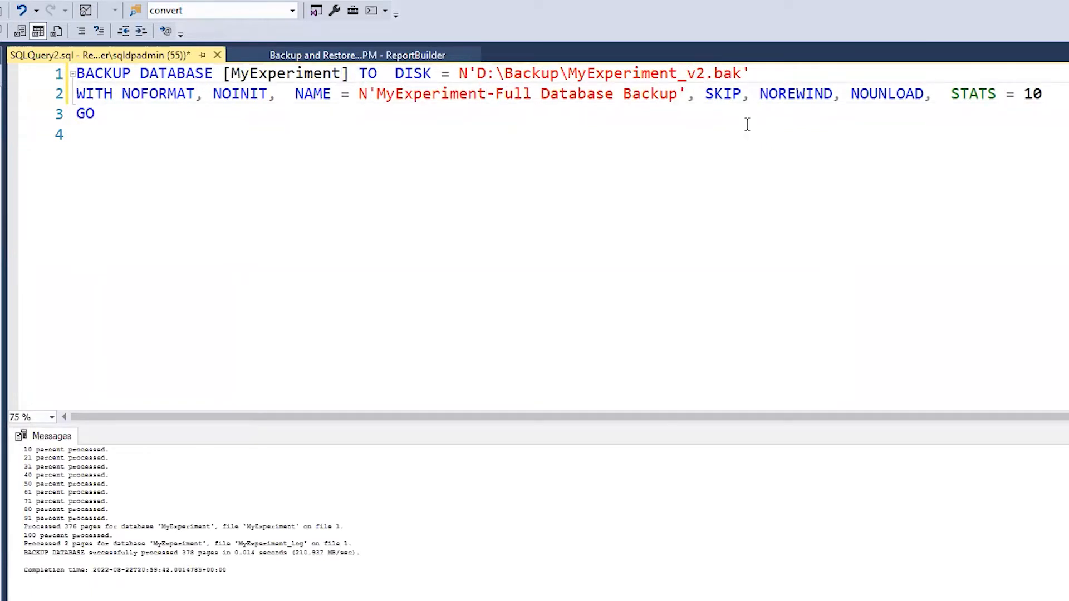
{"action": "double_click", "coordinate": [696, 73]}
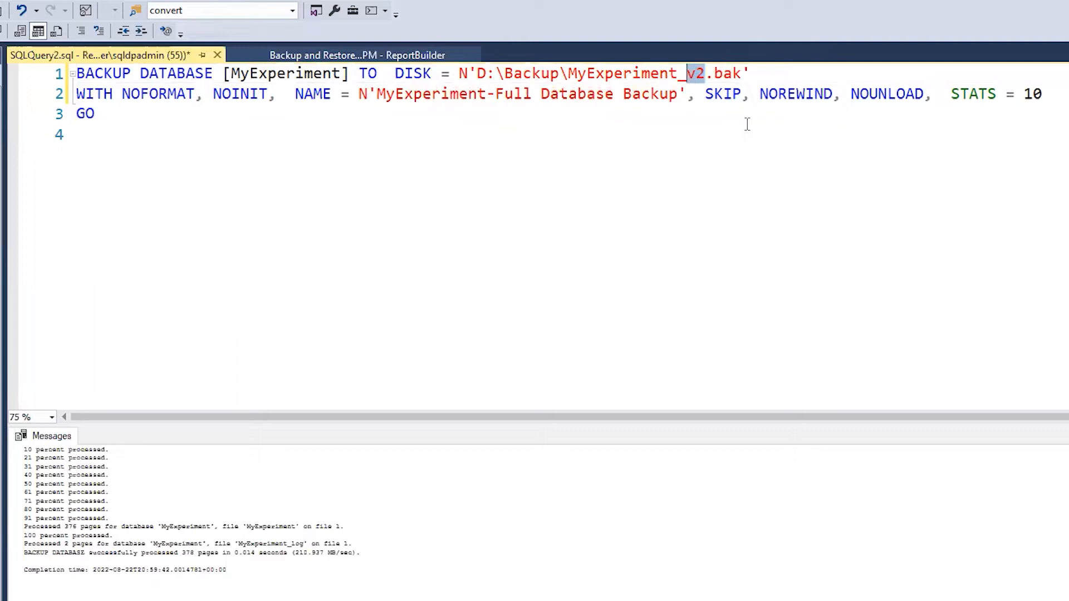
{"action": "type", "text": "August"}
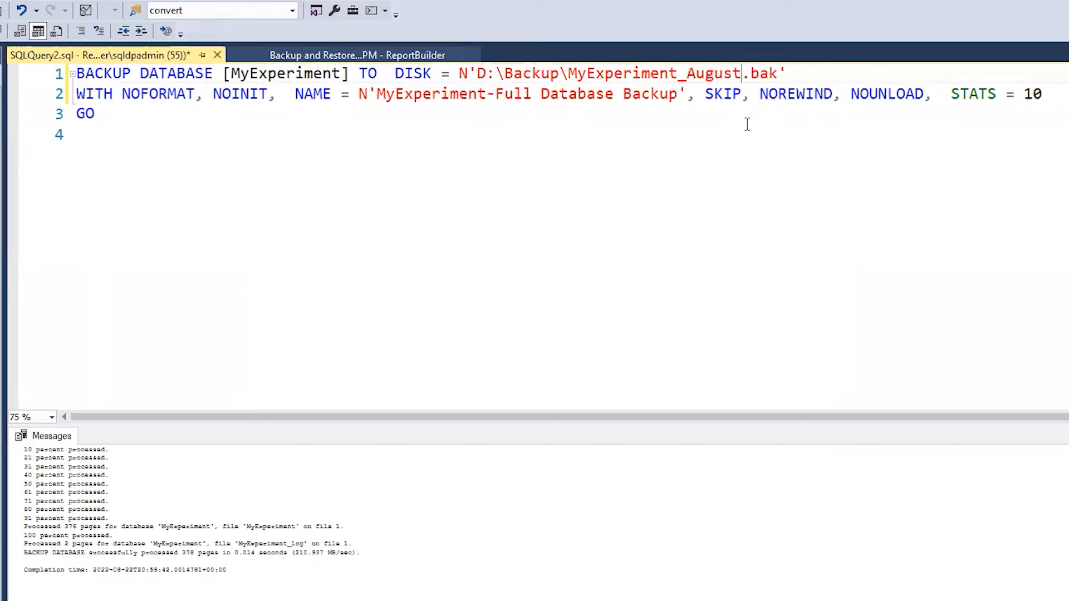
{"action": "type", "text": "22"}
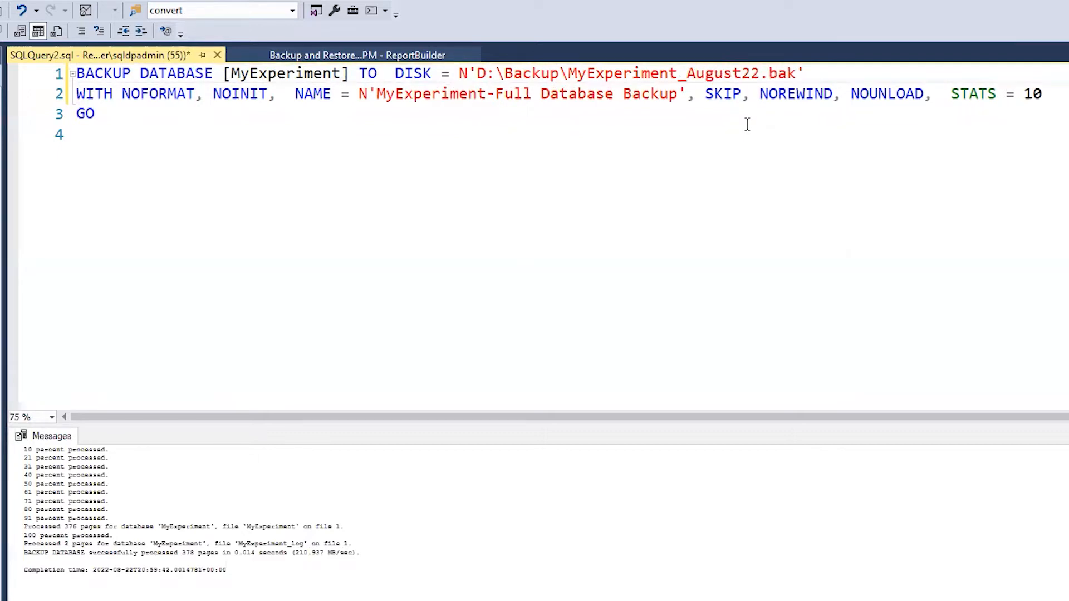